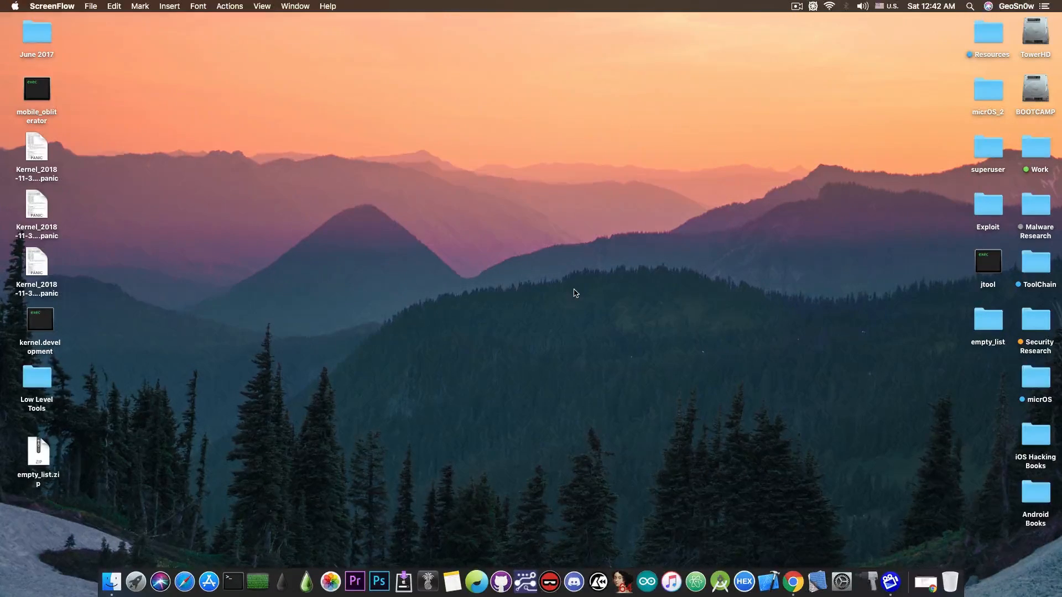
Bring Chrome forward and read the iOS 12.1.3 notes down to the FaceTime, IOKit and Kernel entries
click(791, 582)
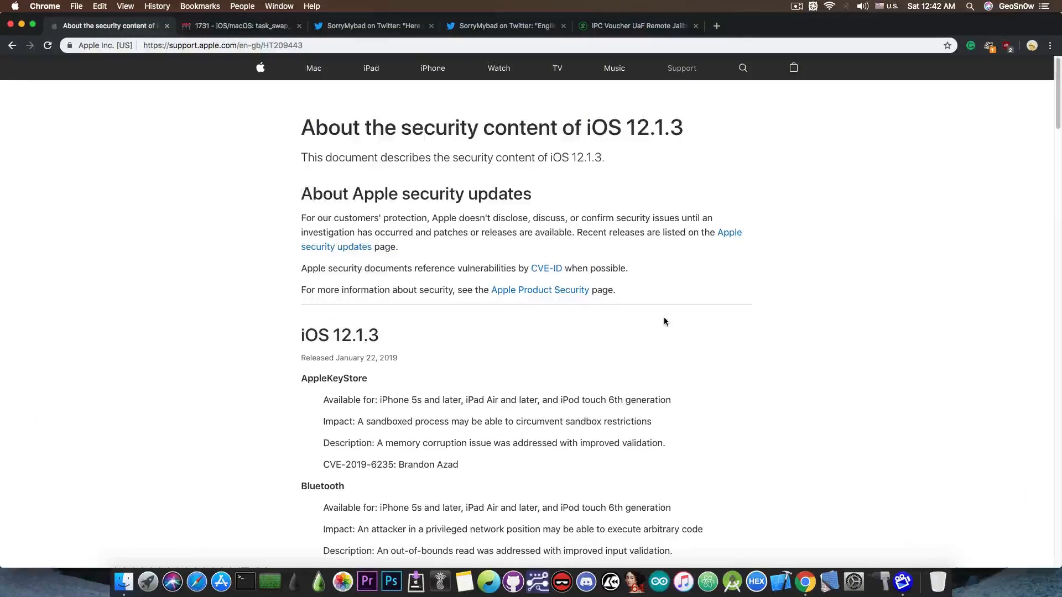
scroll(down, 3)
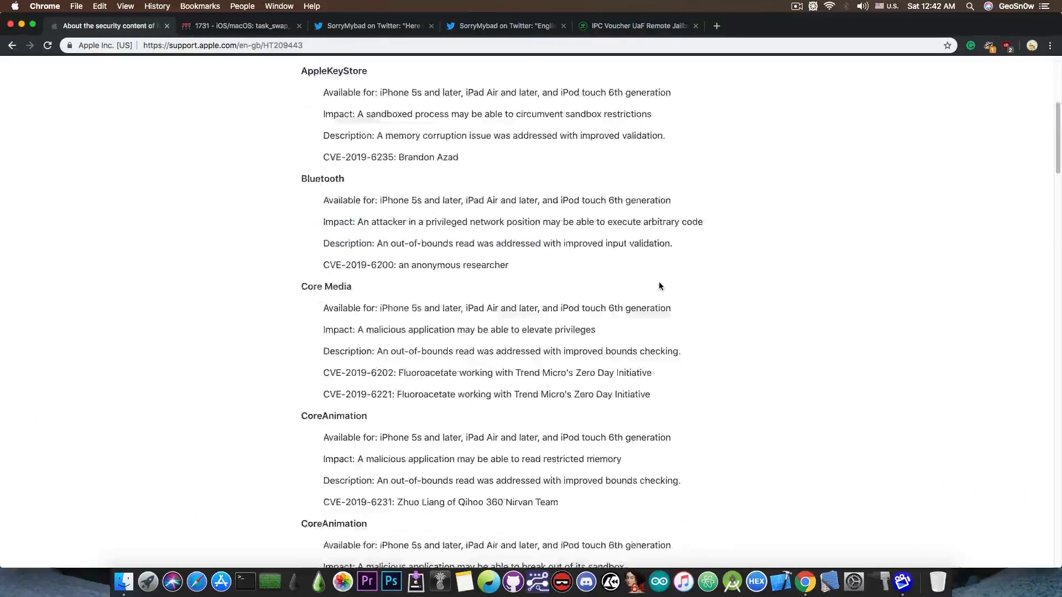
scroll(down, 3)
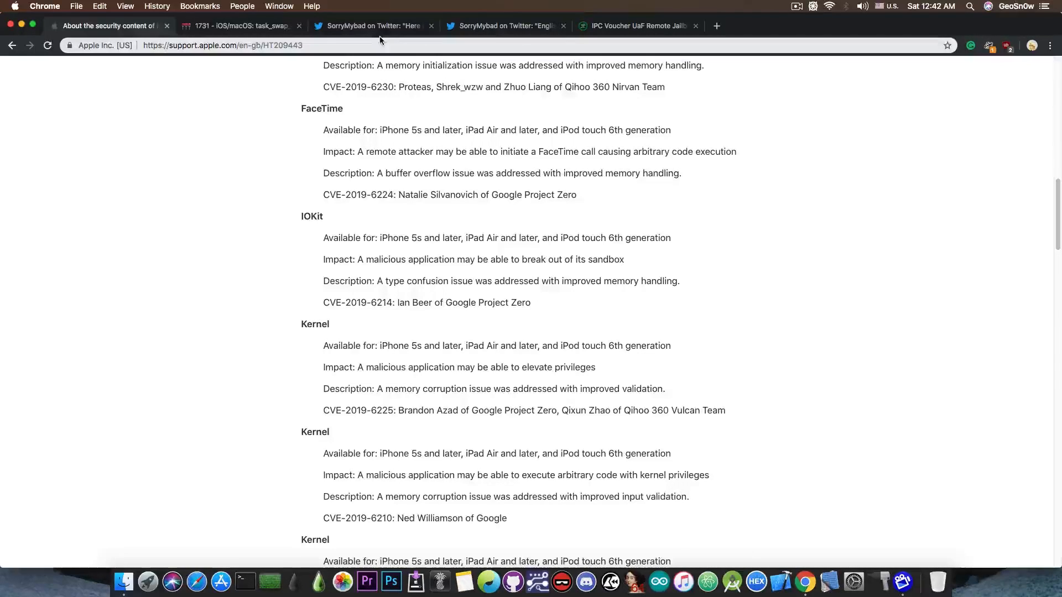
Switch to the Qihoo 360 'IPC Voucher UaF Remote Jailbreak Stage 2' write-up tab
click(371, 26)
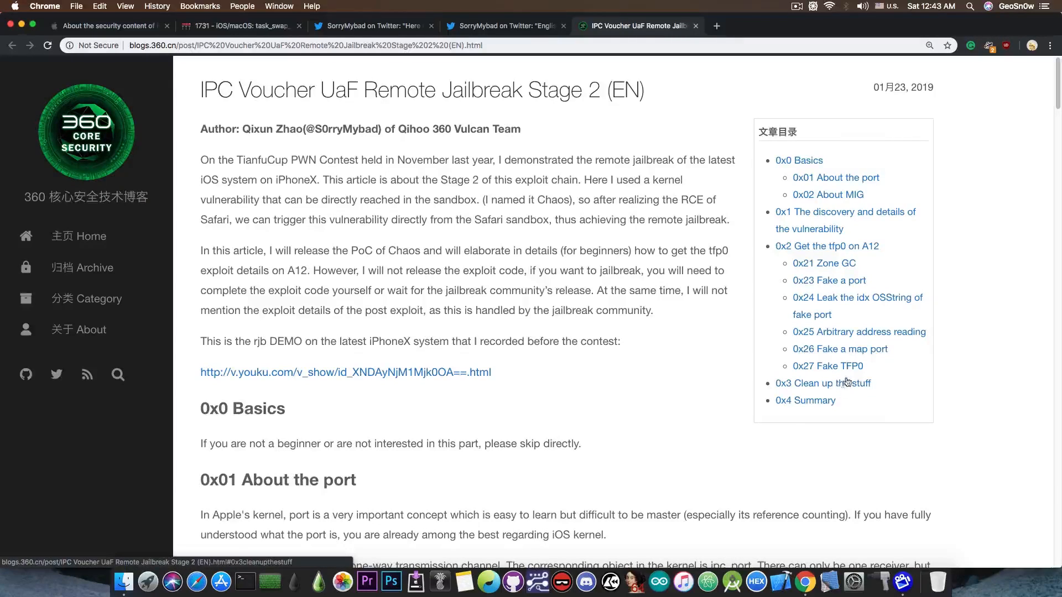
Jump to '0x2 Get the tfp0 on A12' and read down to the convert_voucher_to_port code
click(826, 246)
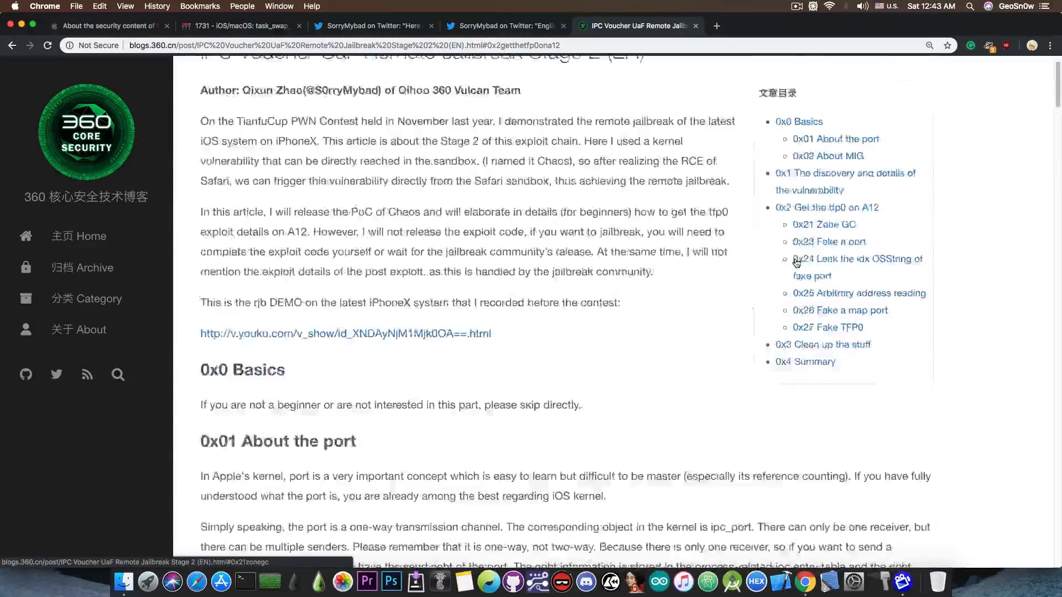
scroll(down, 3)
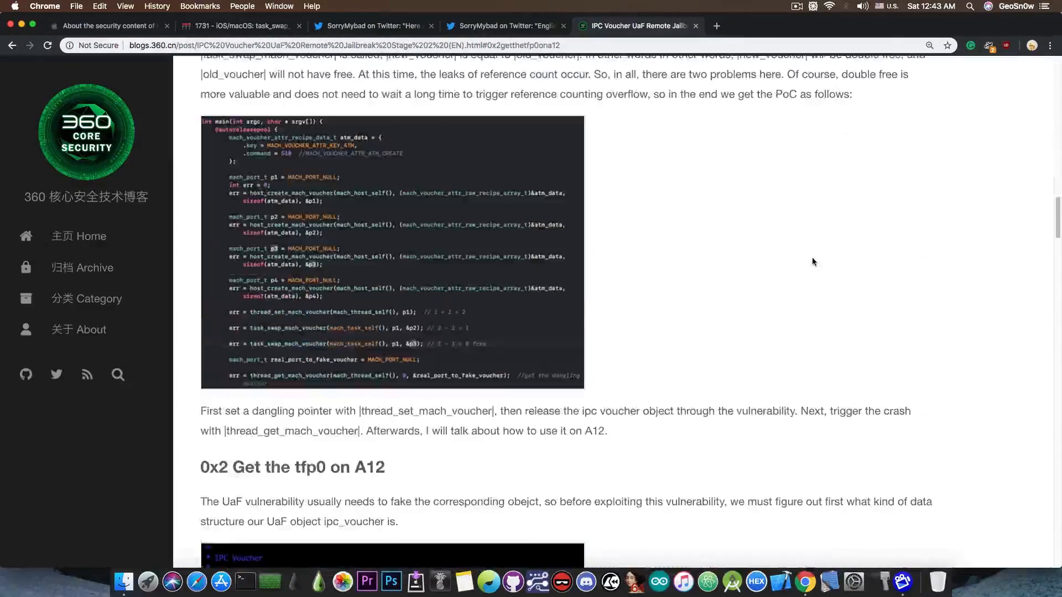
scroll(down, 3)
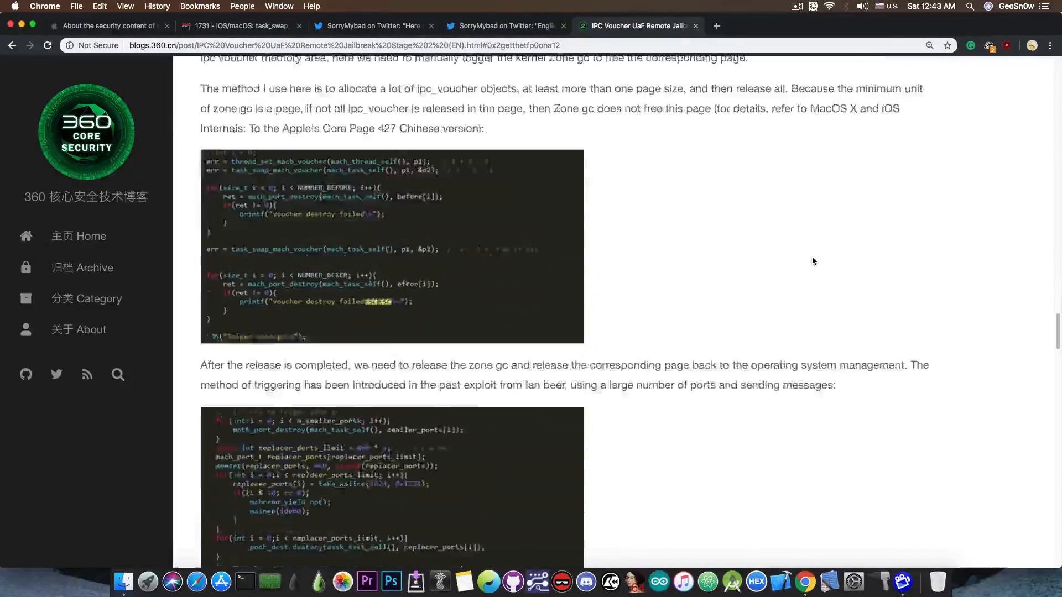
scroll(down, 3)
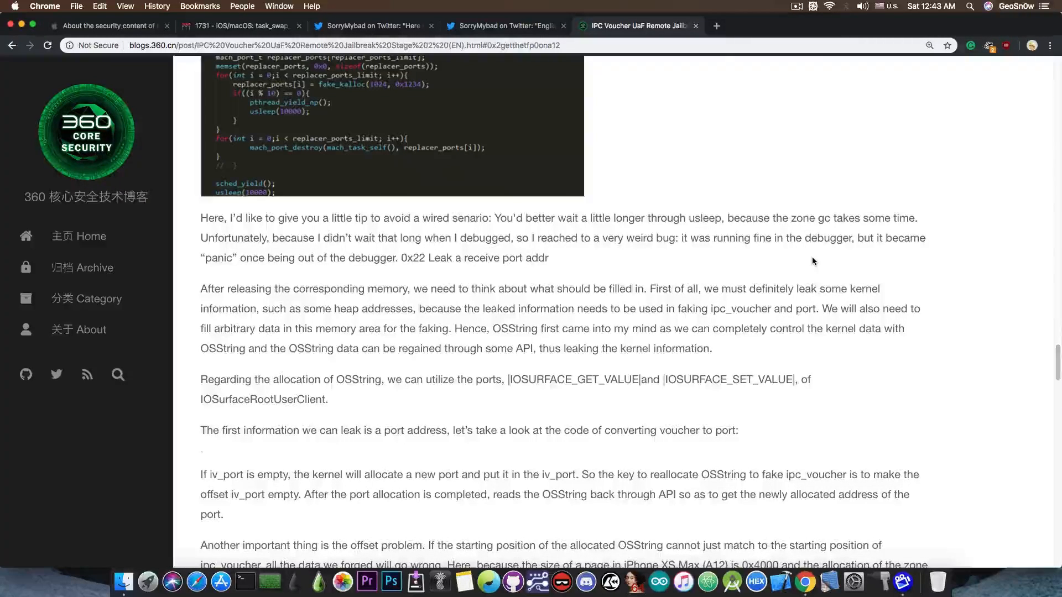
scroll(down, 3)
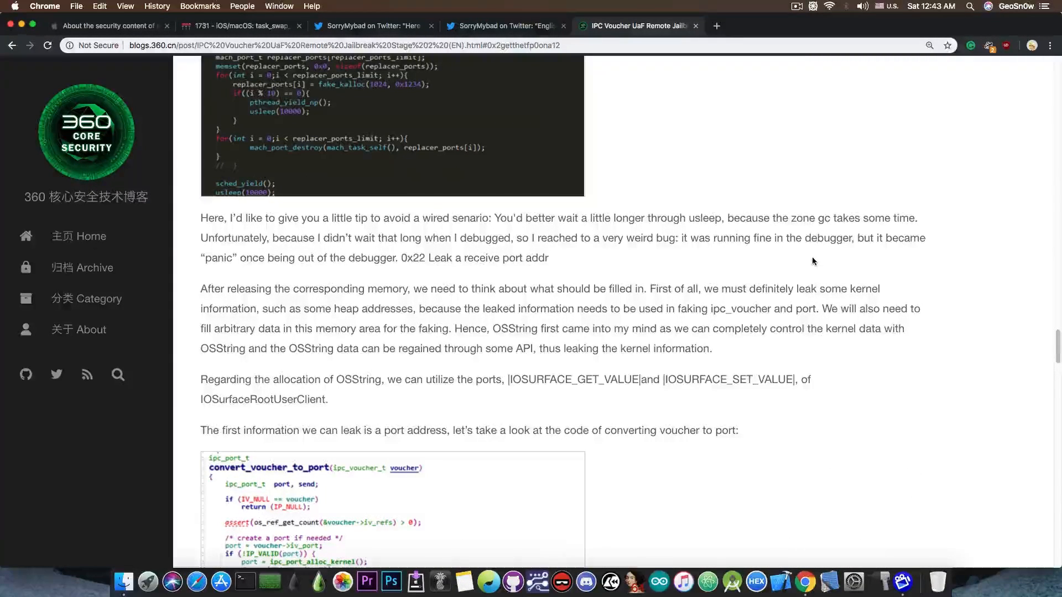
scroll(down, 3)
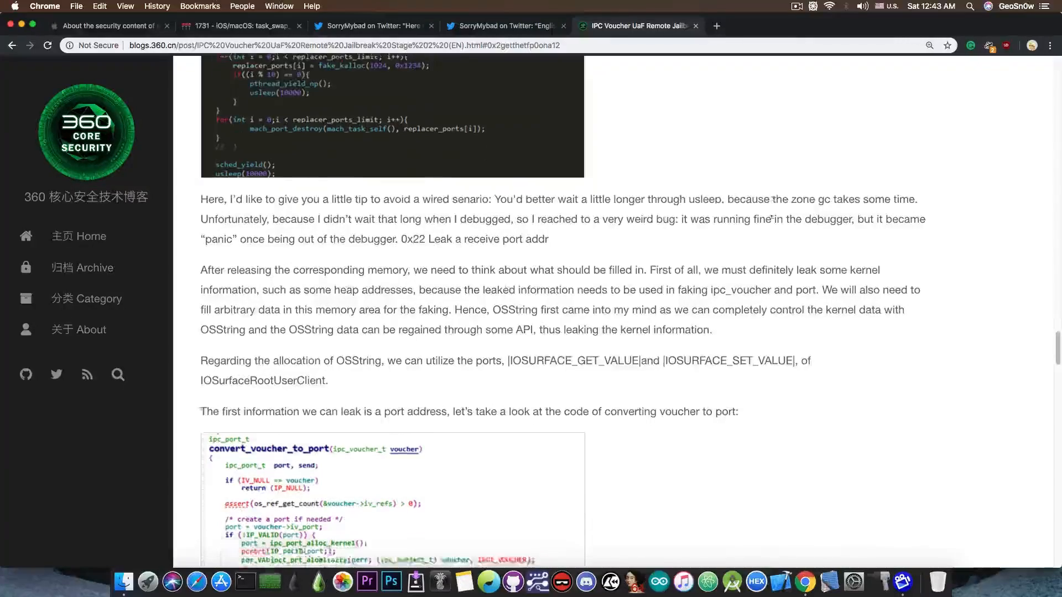
scroll(down, 3)
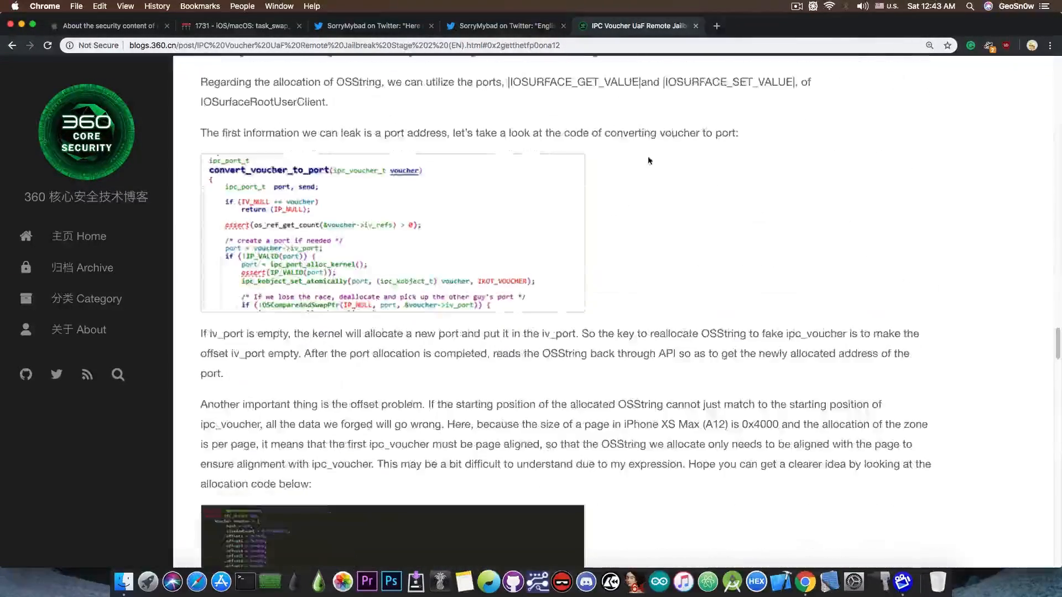
Open issue 1731, glance at SorryMybad's PoC tweet, then return to the issue page
click(237, 26)
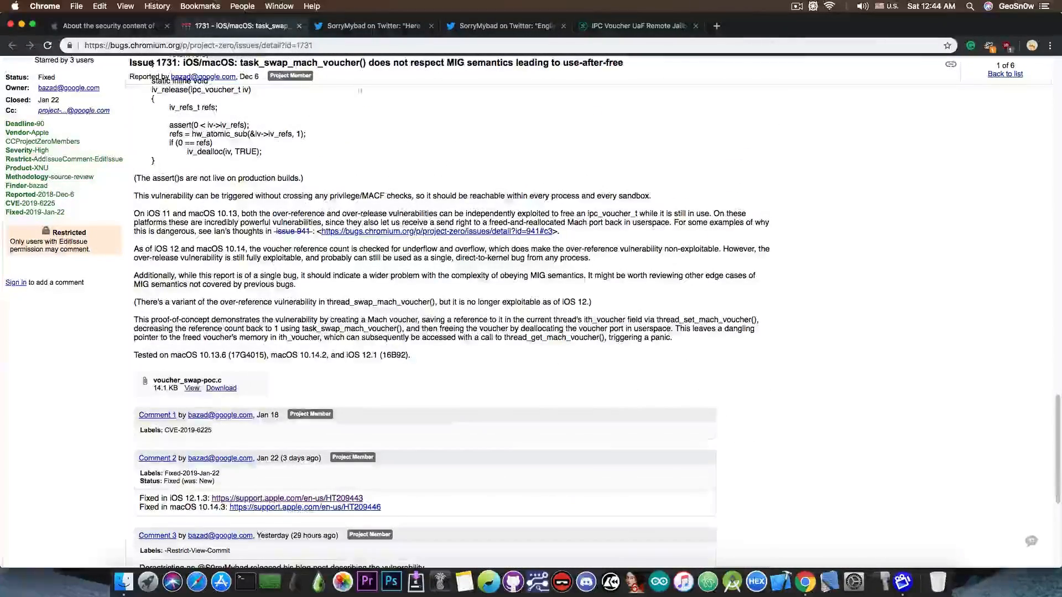
click(371, 26)
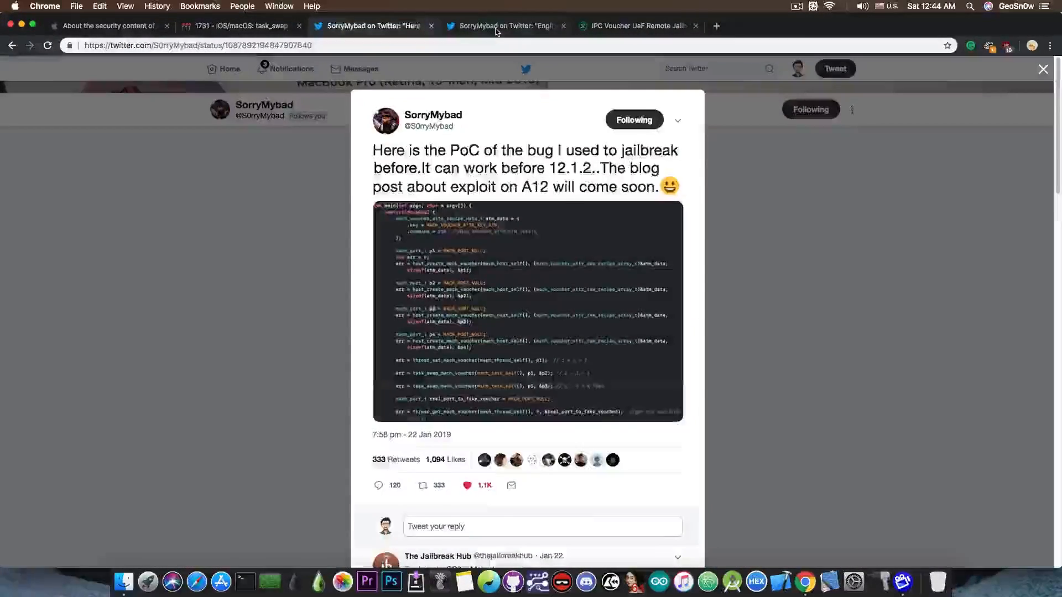
click(503, 26)
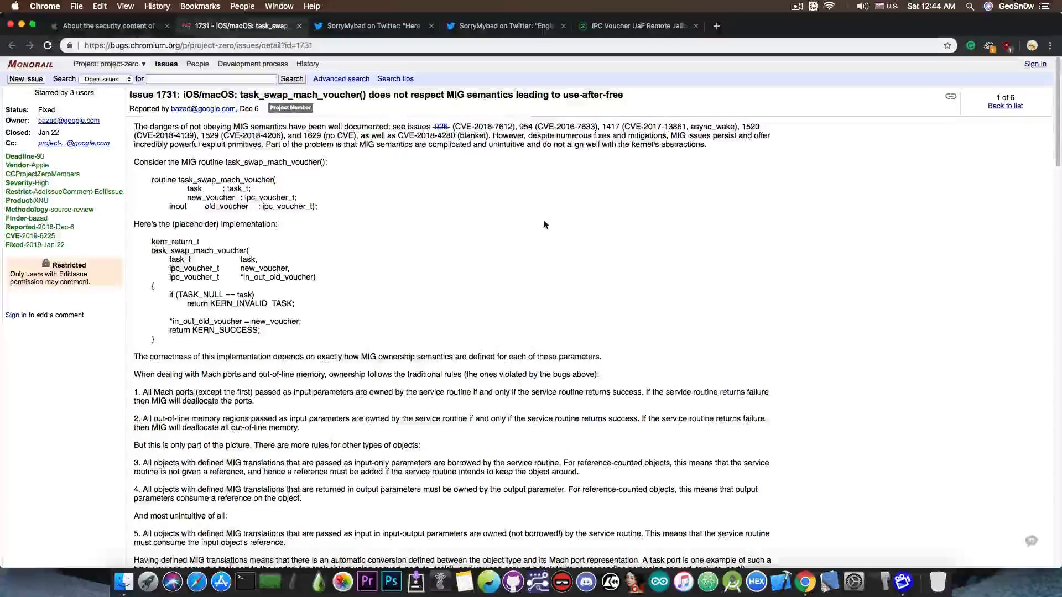
scroll(down, 3)
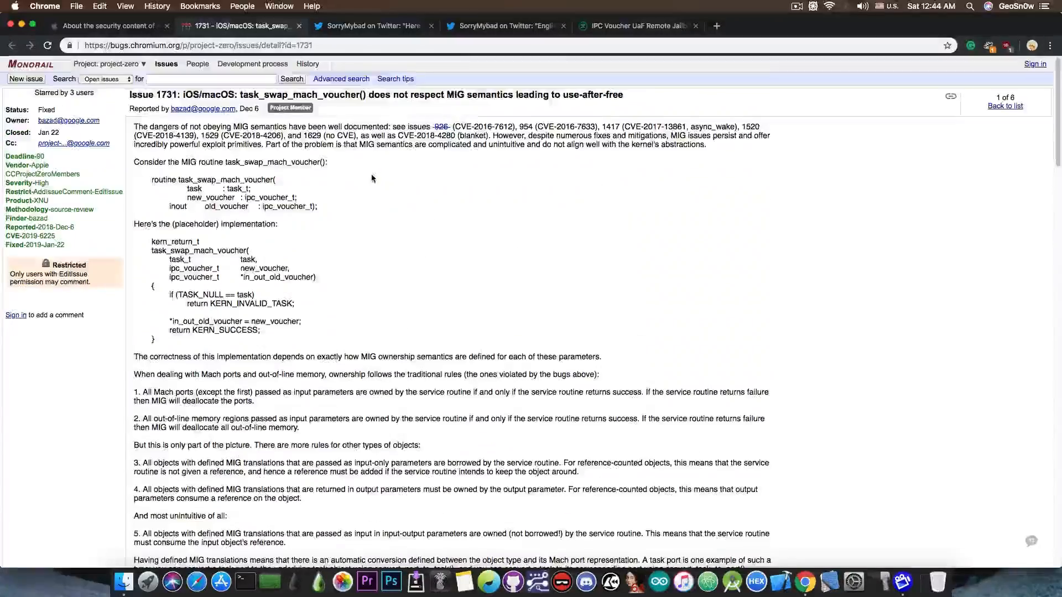
Switch to SorryMybad's tweet showing the jailbreak PoC's voucher-swapping calls
click(369, 26)
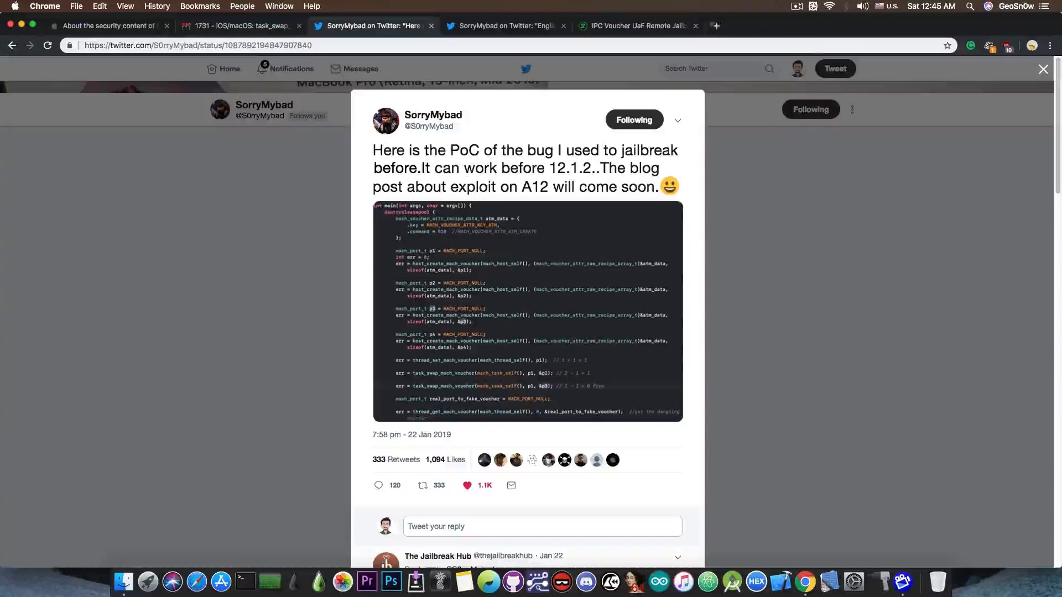
Return to the 360 write-up and scroll up from the PoC code to the article's beginning
click(635, 26)
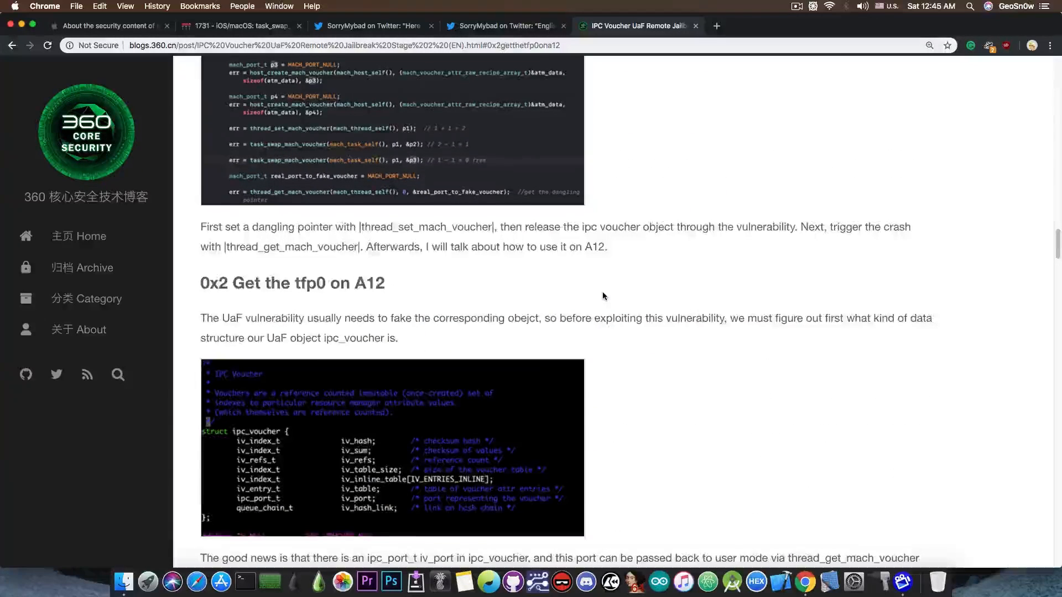
scroll(up, 3)
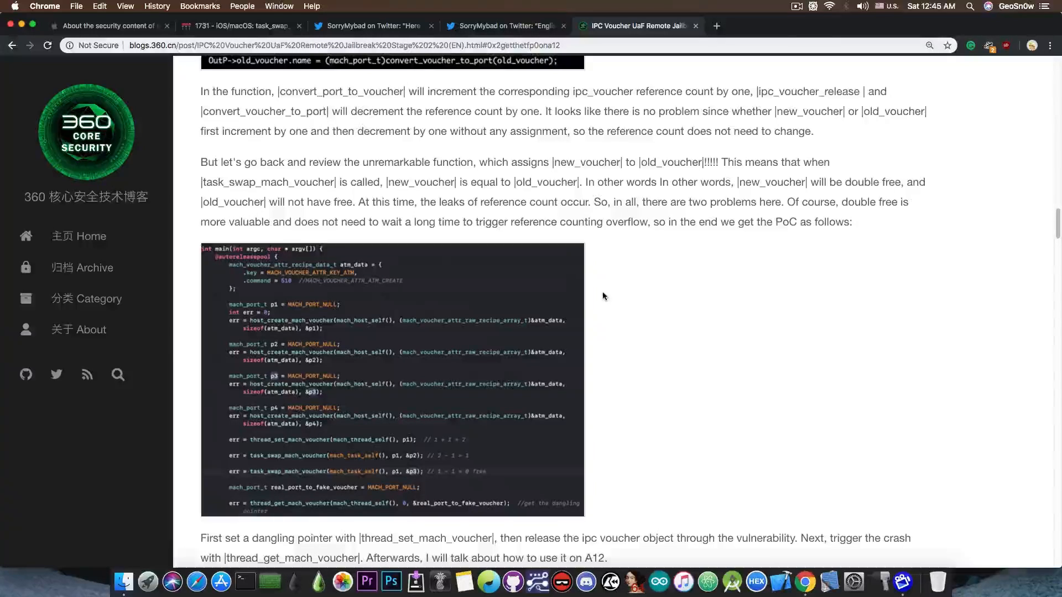
scroll(up, 3)
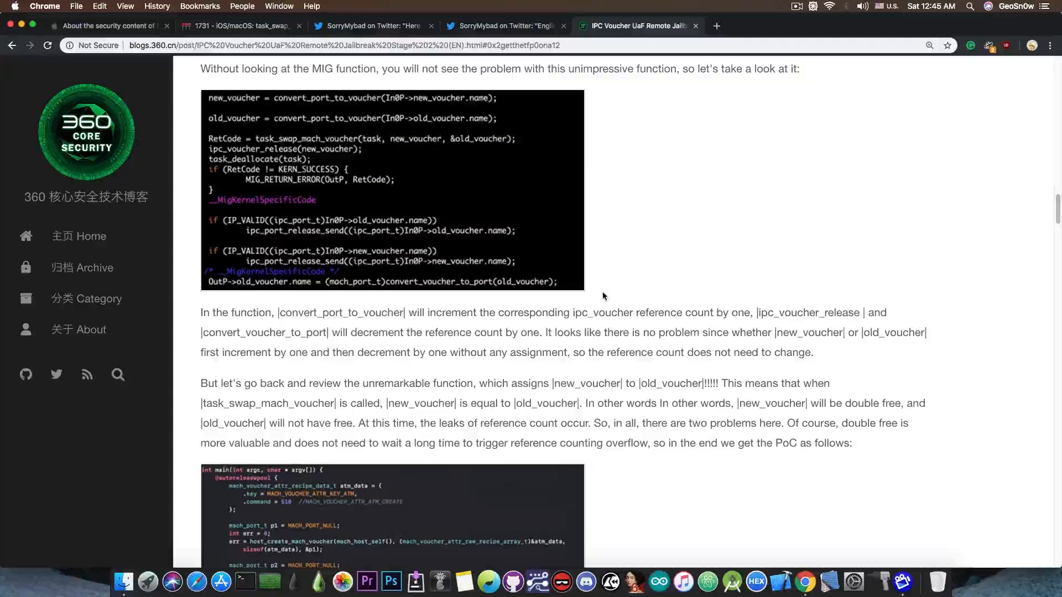
scroll(down, 3)
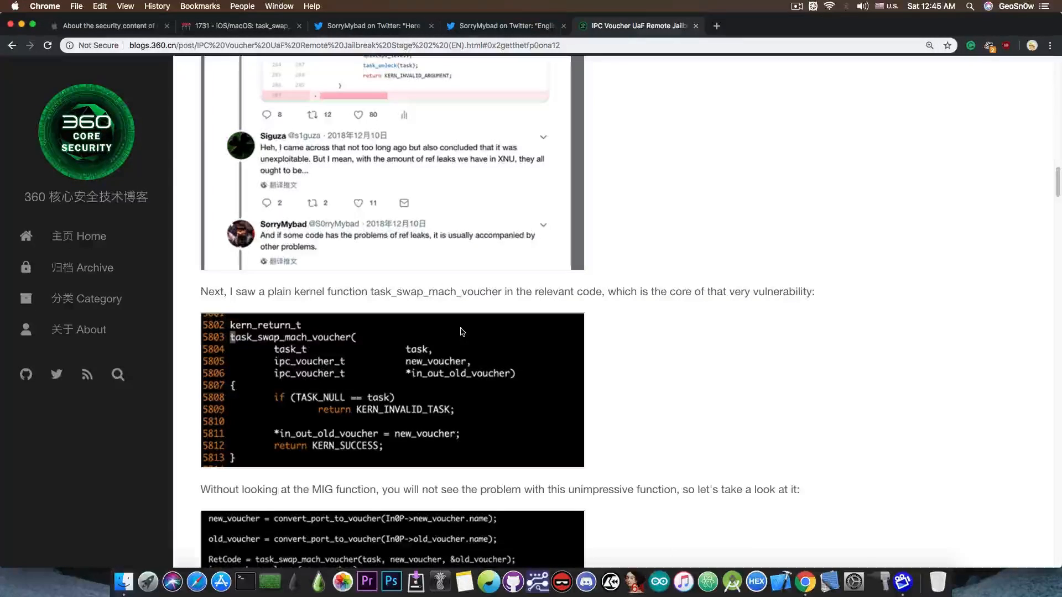
scroll(up, 3)
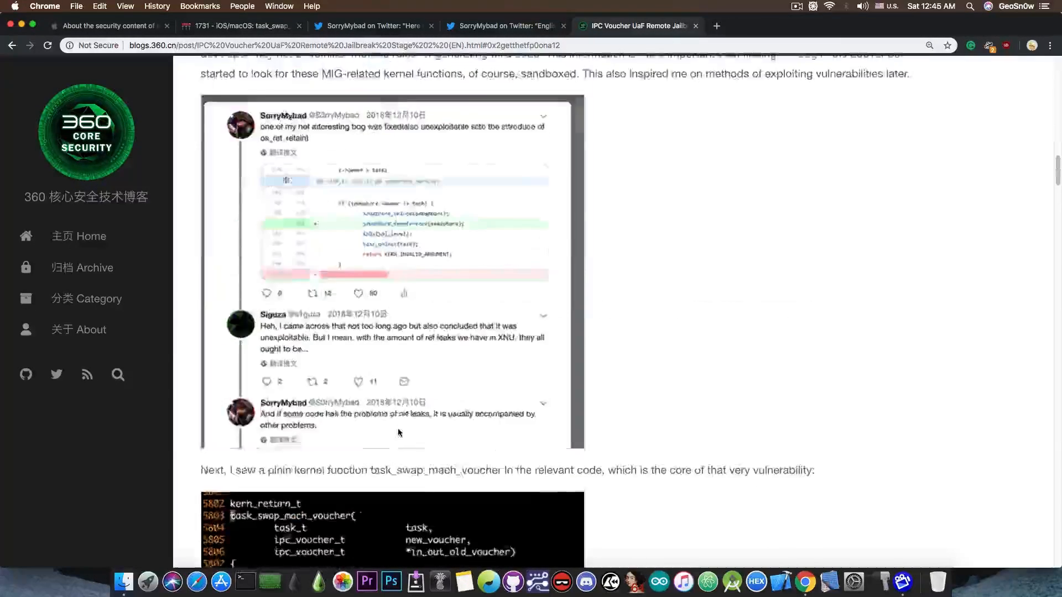
scroll(up, 3)
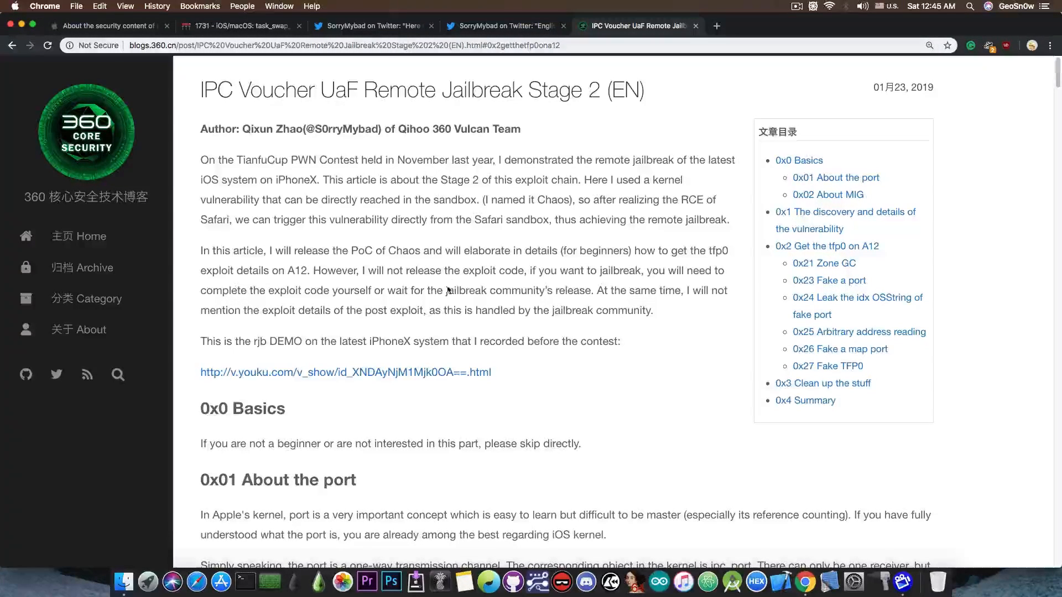
Glance at the PoC tweet, then read issue 1731 down to the _Xtask_swap_mach_voucher code
click(372, 26)
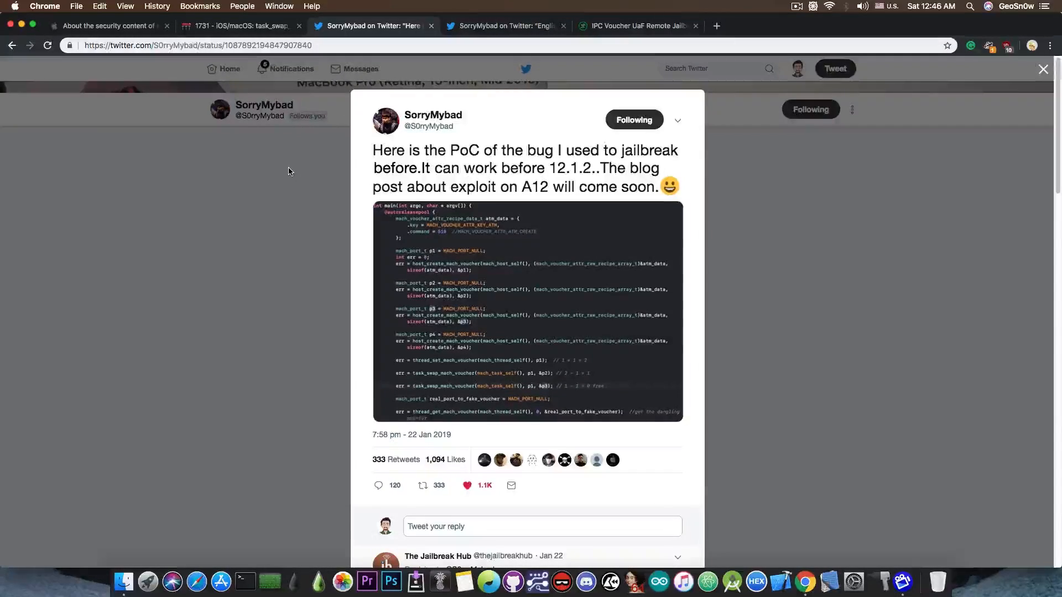
click(240, 26)
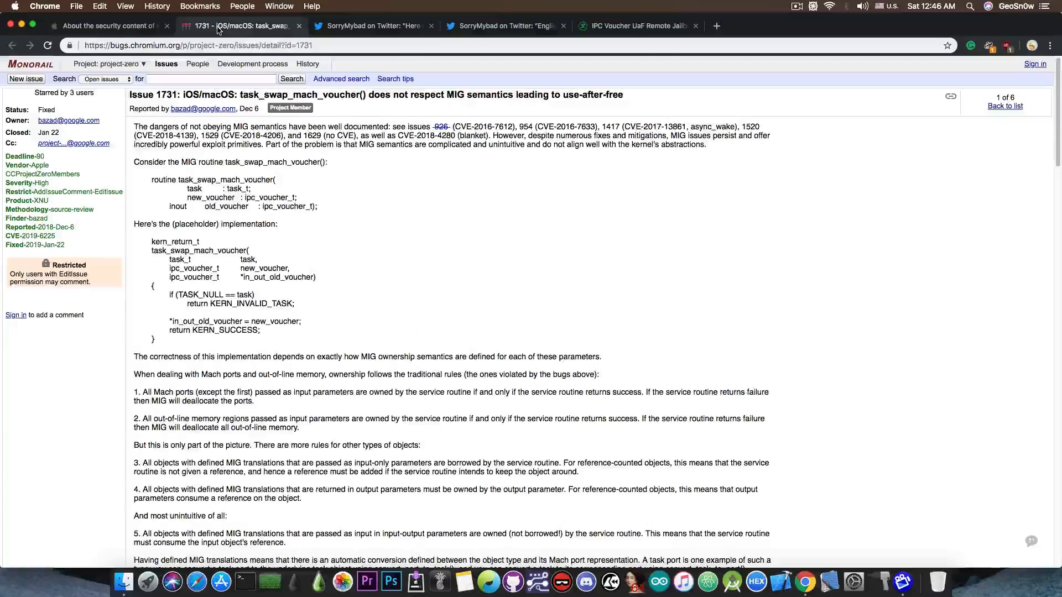
scroll(down, 3)
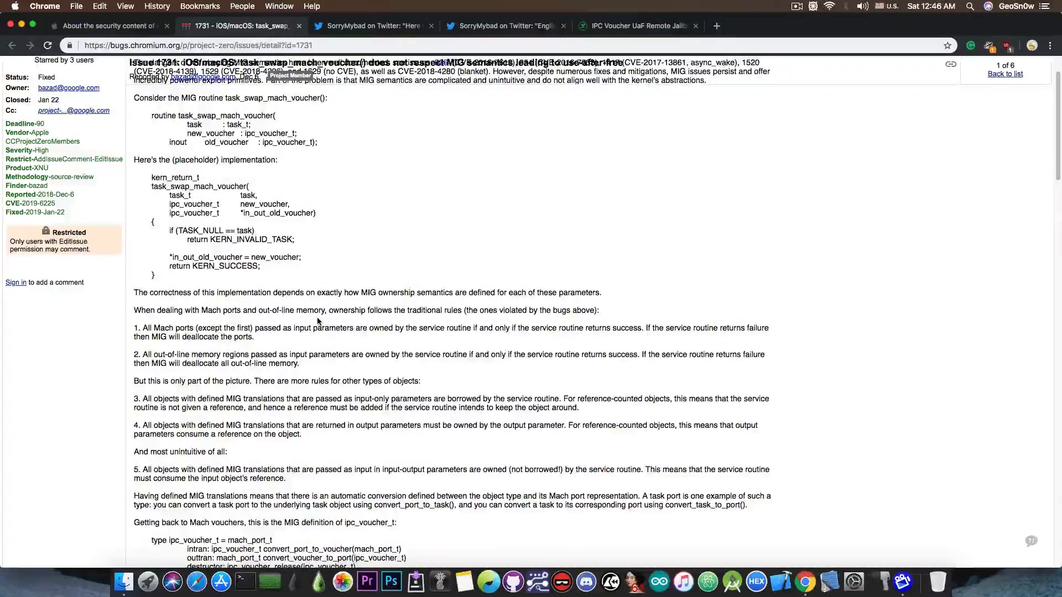
scroll(down, 3)
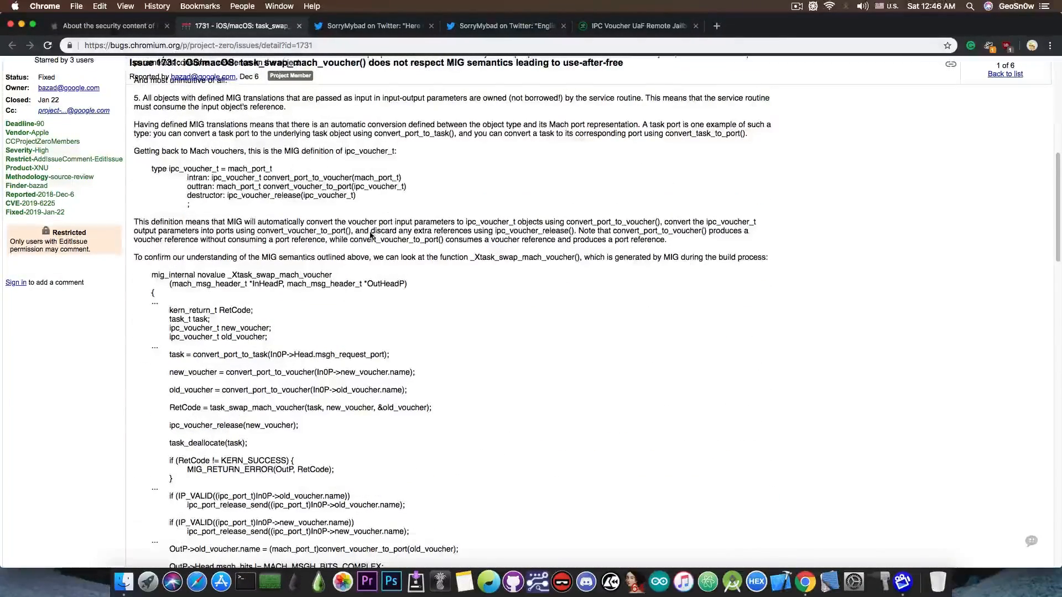
Switch to Apple's iOS 12.1.3 security notes tab and scroll through its entries
click(105, 26)
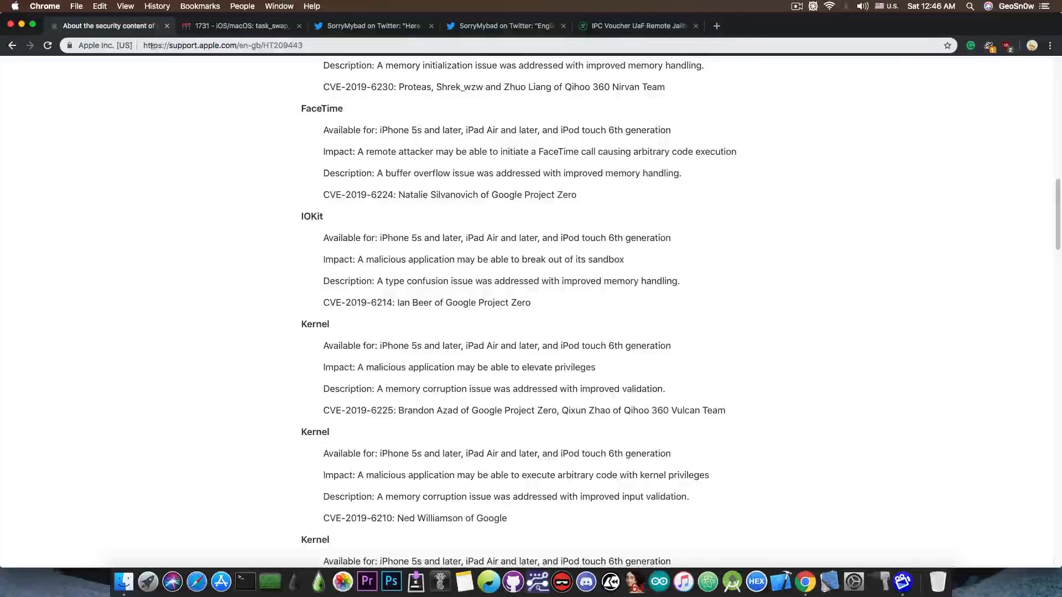
scroll(down, 3)
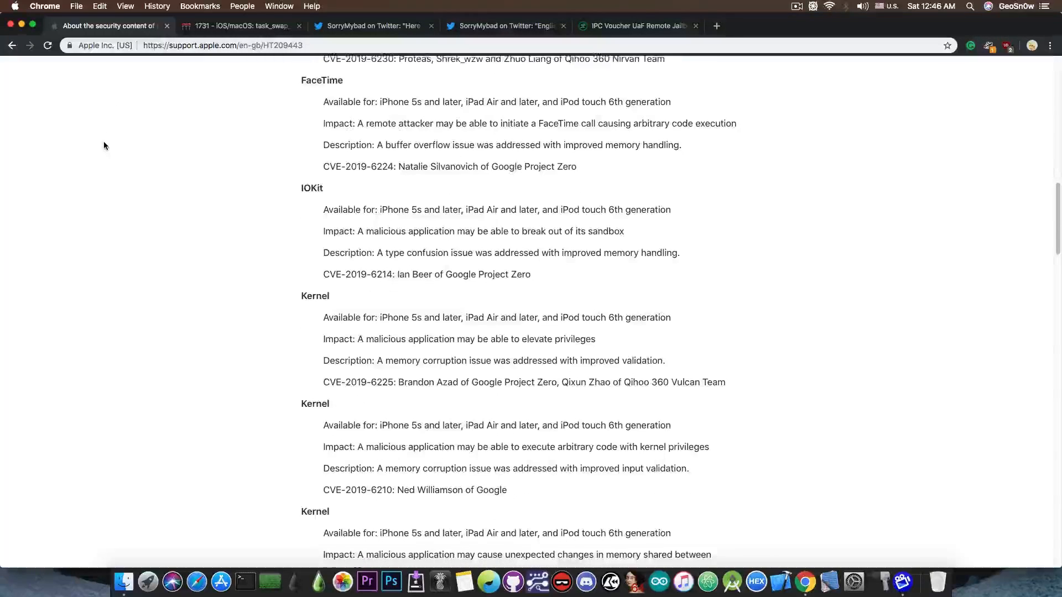
scroll(down, 3)
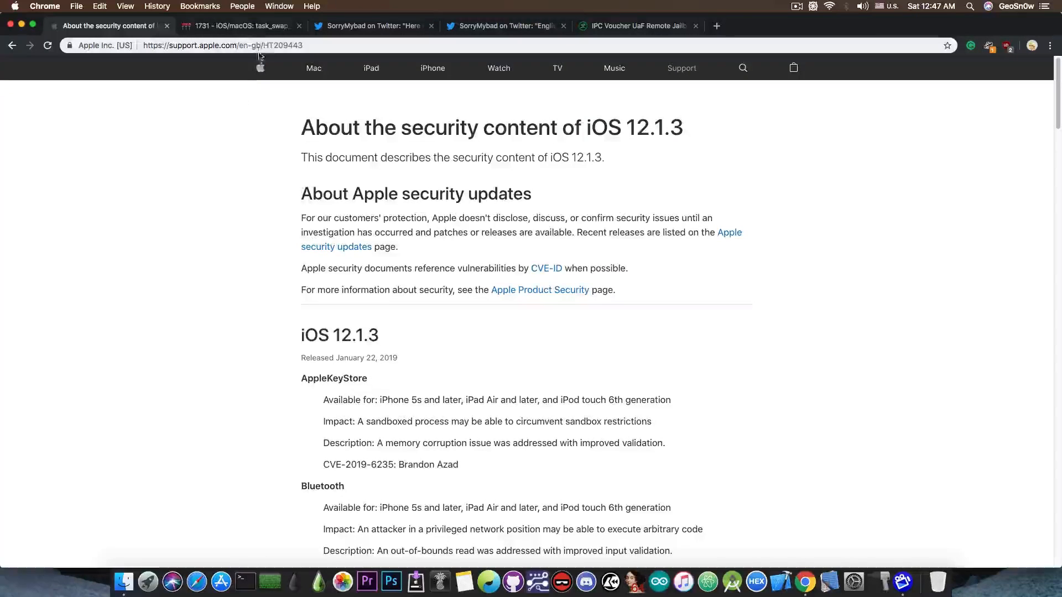
Return to issue 1731 and open voucher_swap-poc.c as plain text
click(237, 26)
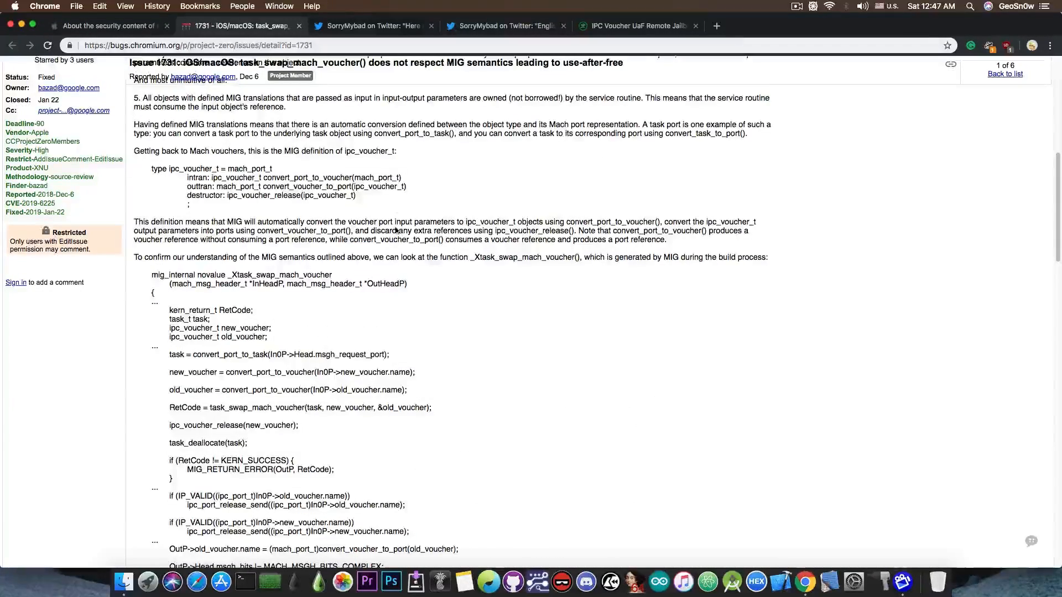
scroll(down, 3)
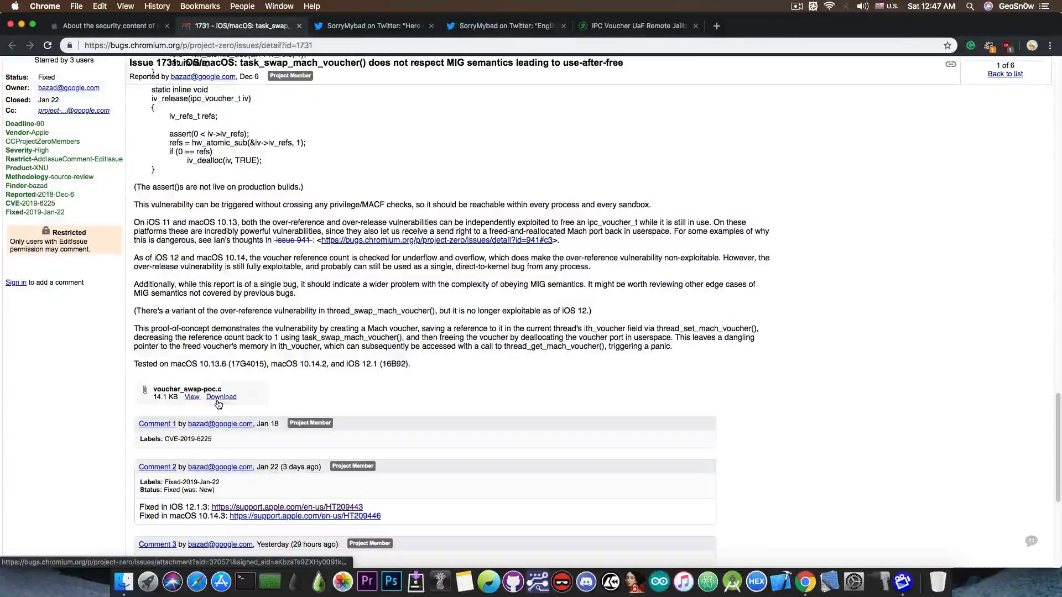
mouse_move(192, 397)
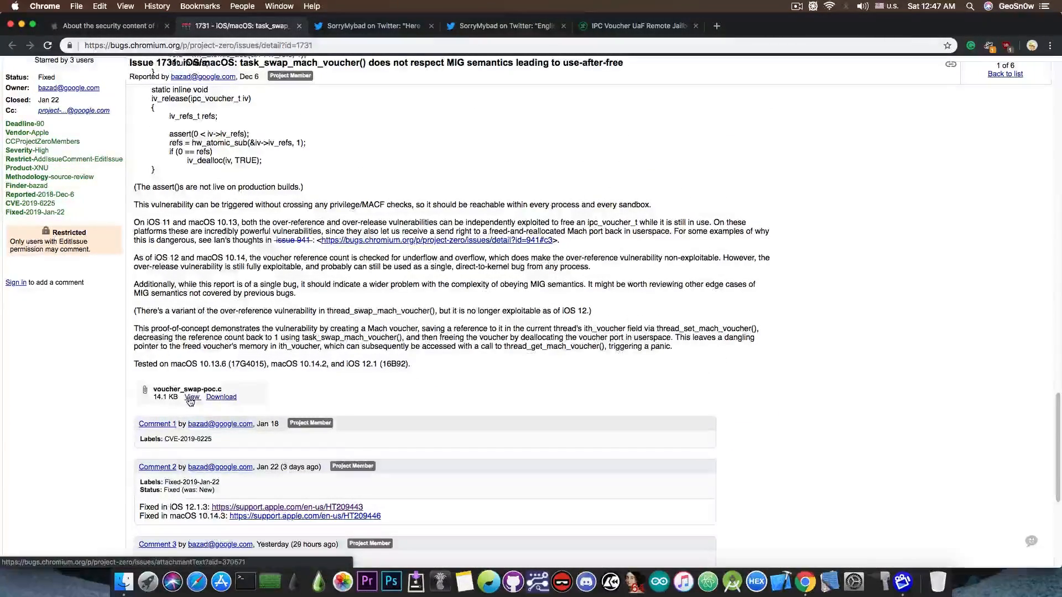
click(192, 397)
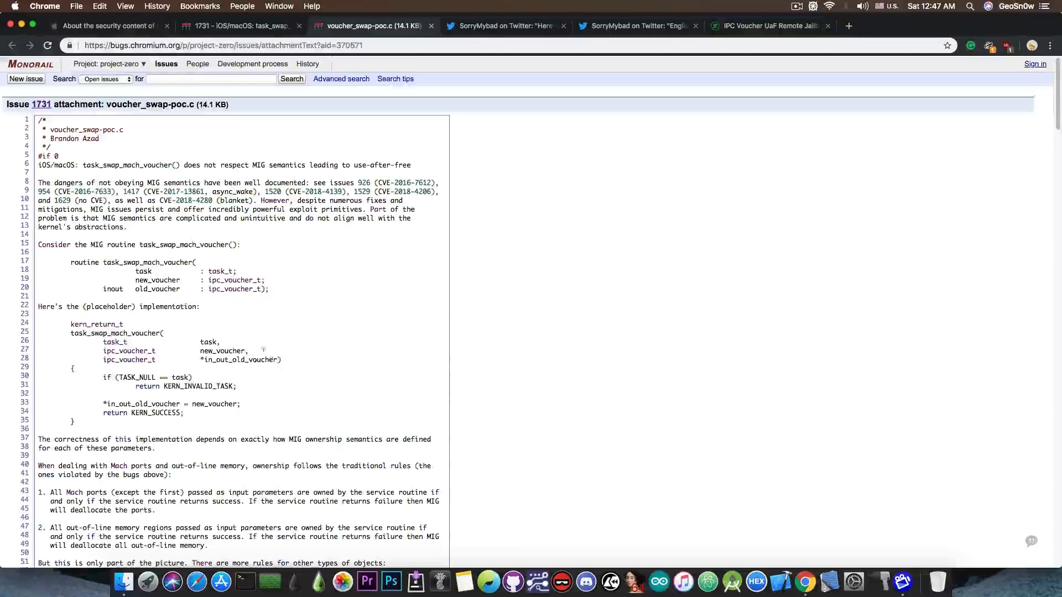
Read through the voucher_swap-poc.c source, then close the Chrome window
scroll(down, 3)
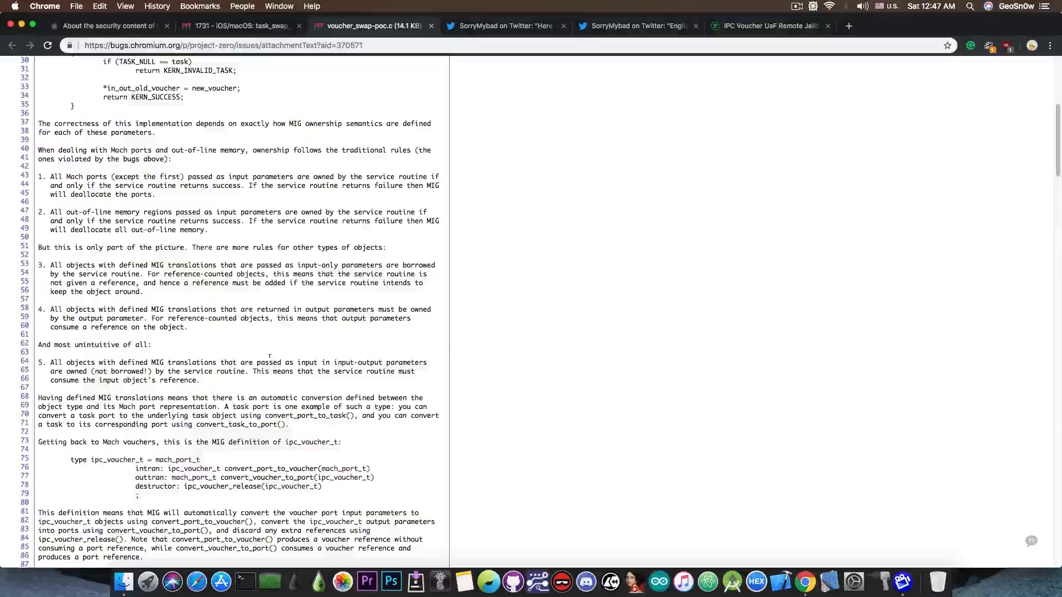
scroll(down, 3)
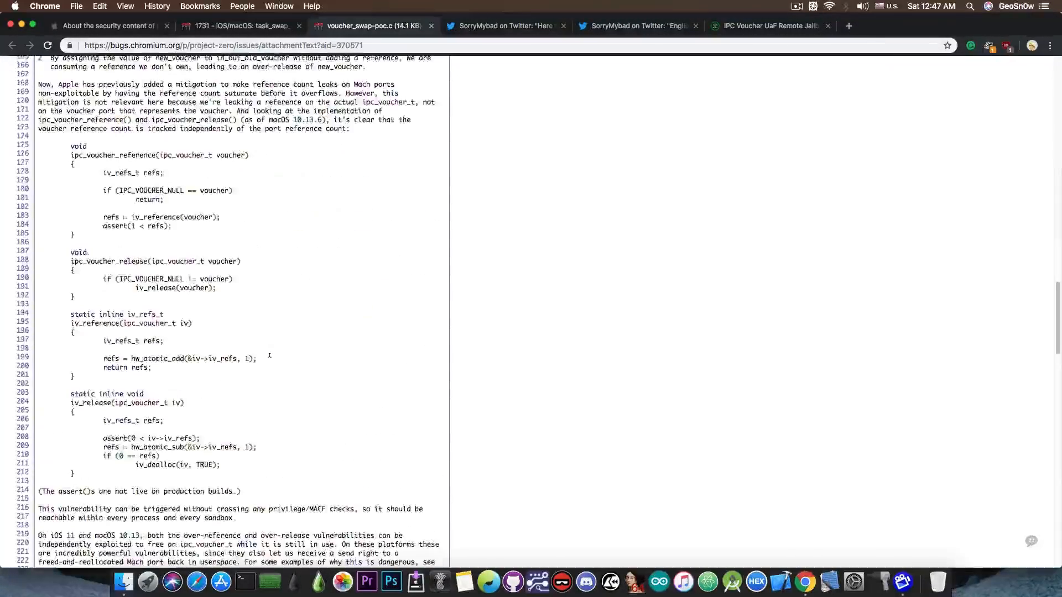
scroll(down, 3)
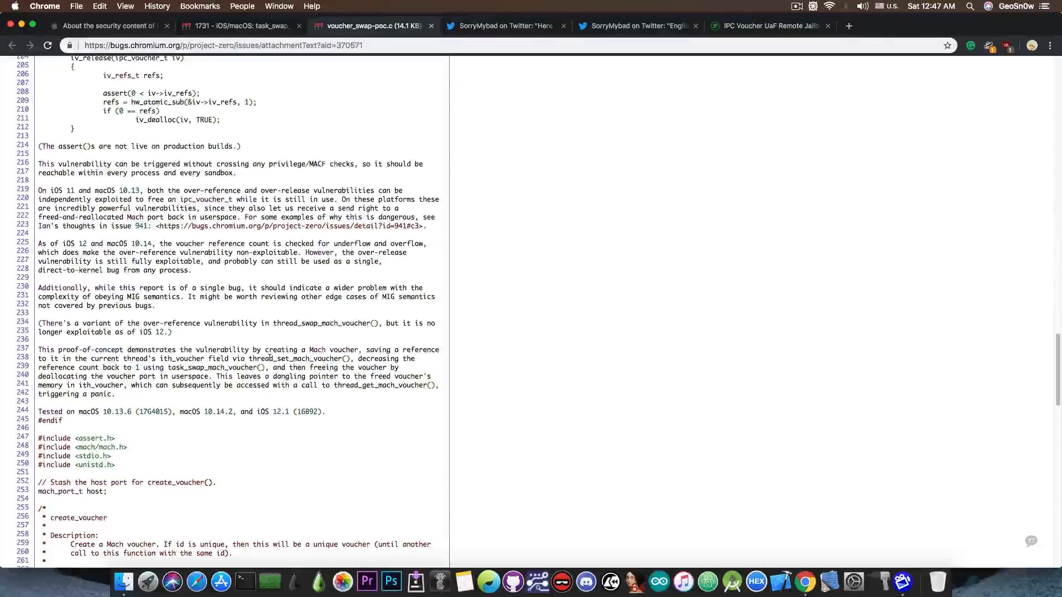
scroll(down, 3)
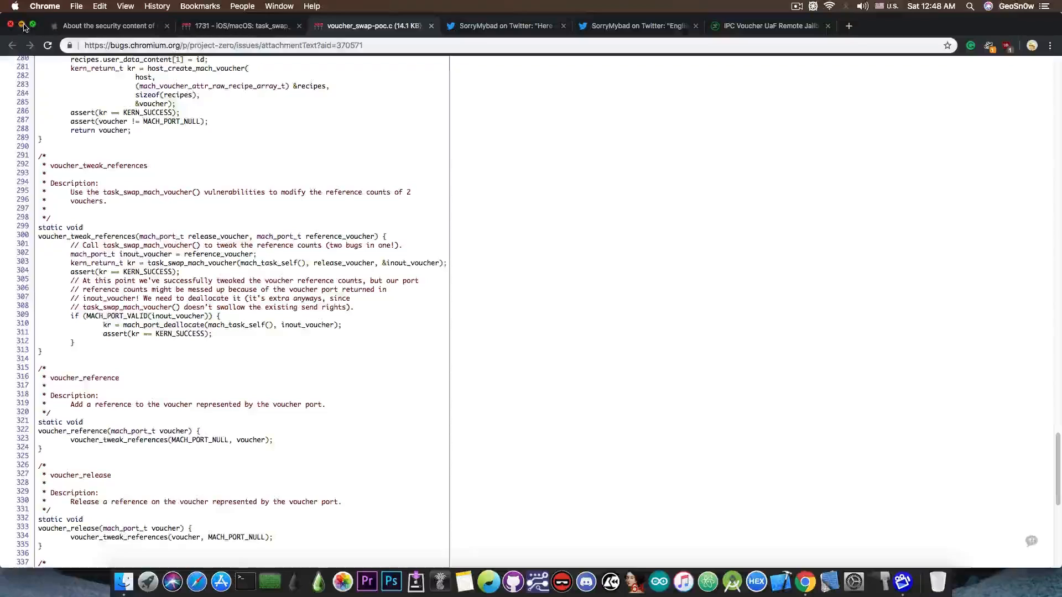
click(10, 25)
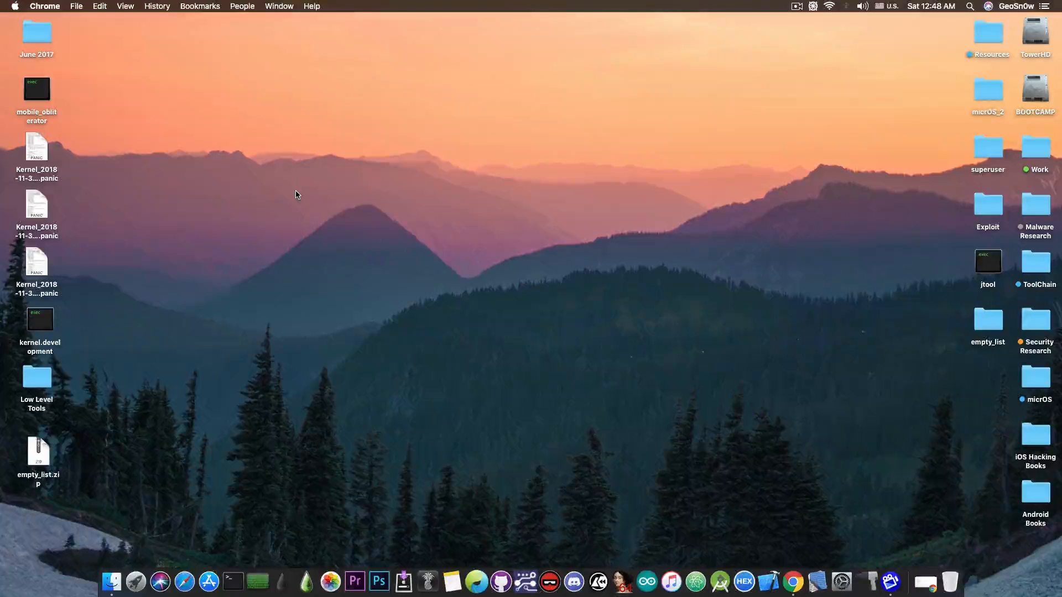